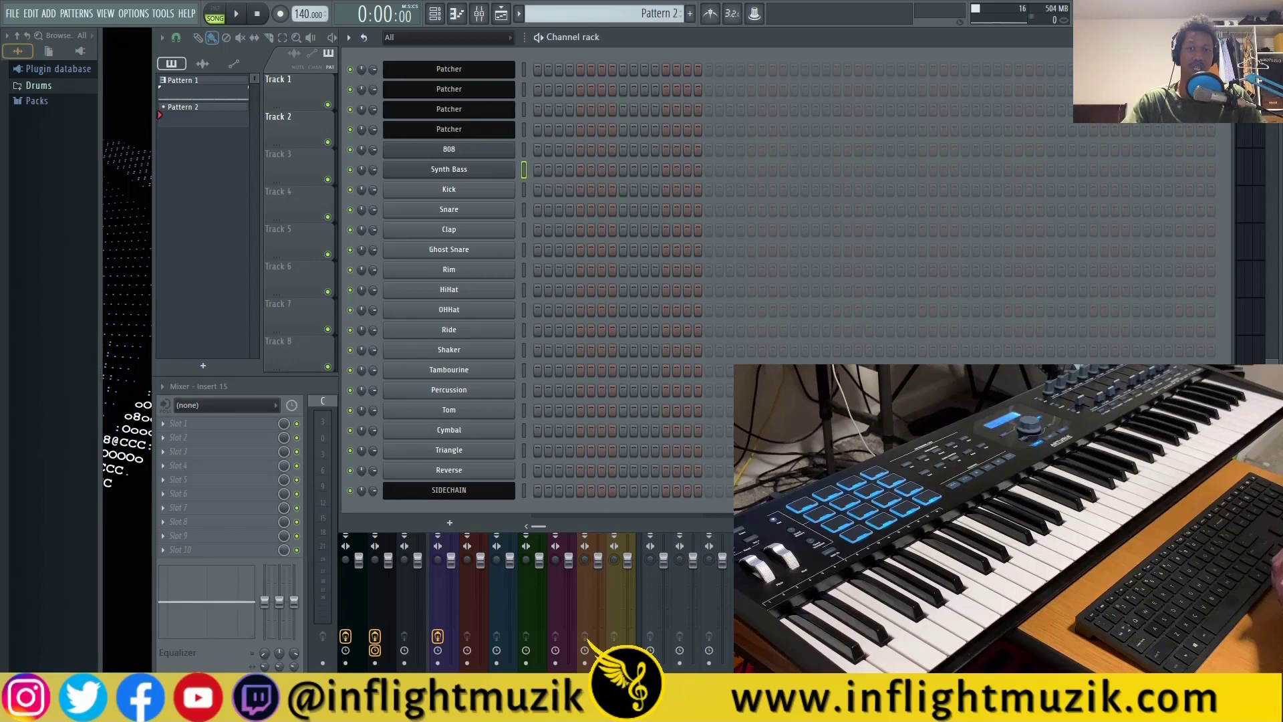
Step: Open the Synth Bass channel's 3x Osc from the Channel rack
left_click(449, 169)
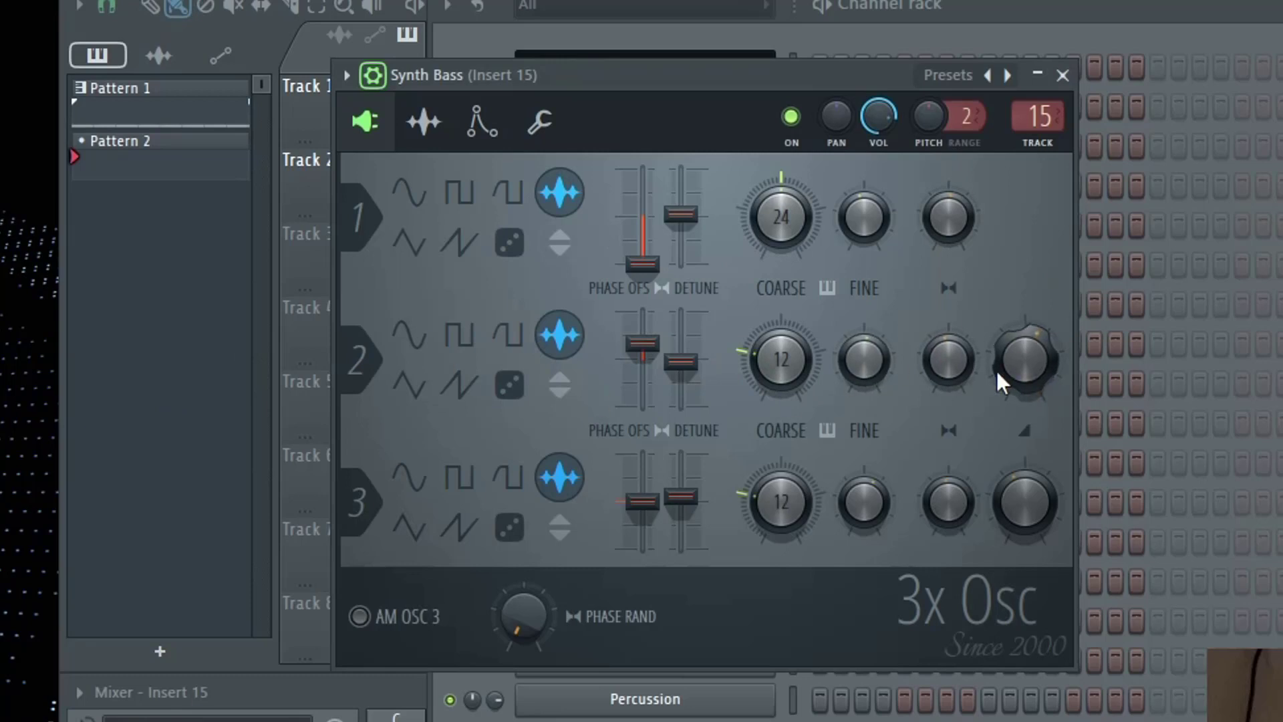
mouse_move(884, 208)
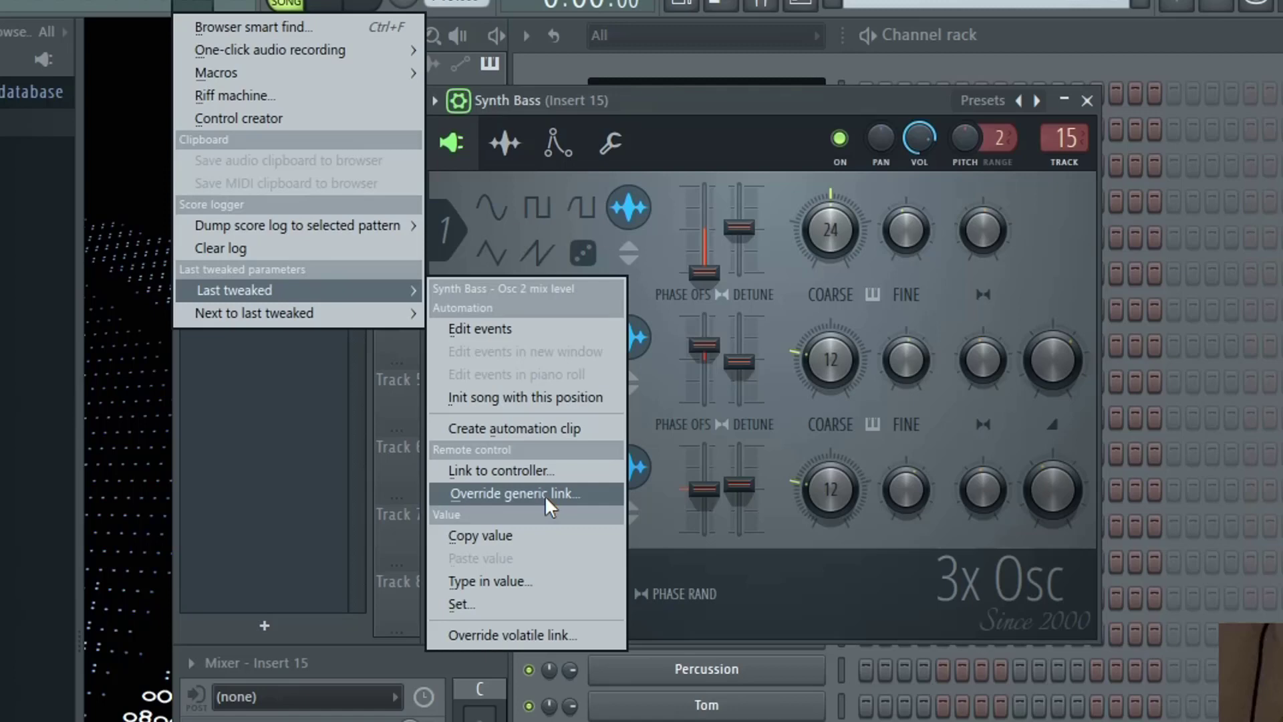
Step: Override the generic link so a controller knob drives the Synth Bass Osc 2 mix level
left_click(514, 492)
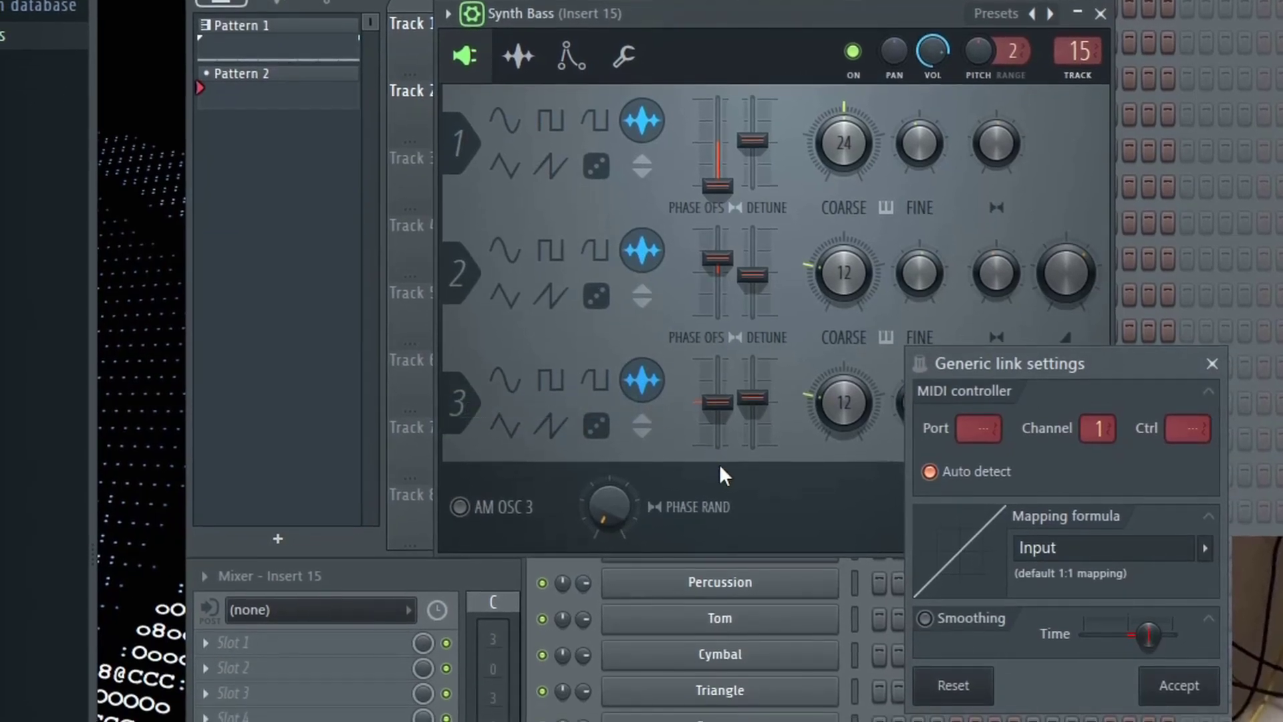
left_click(1211, 363)
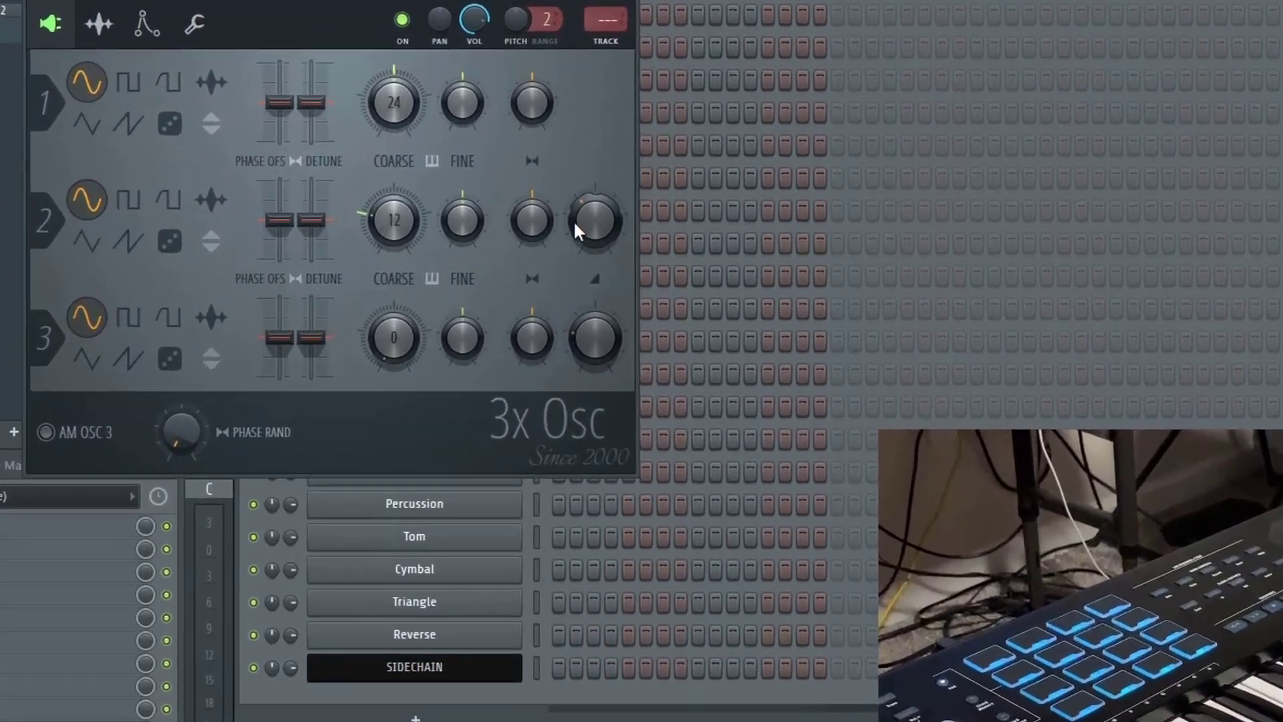
Step: Link the sine 3x Osc's Osc 2 mix level to a controller knob and accept
right_click(594, 218)
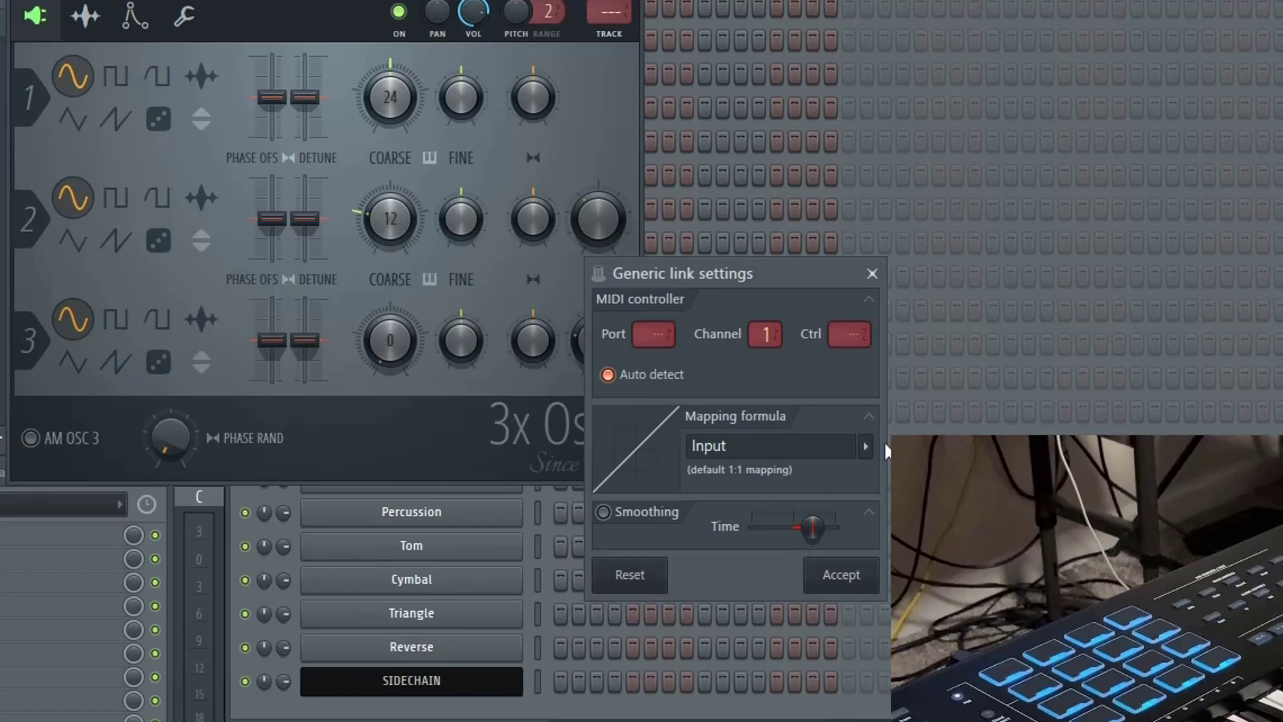
left_click(871, 273)
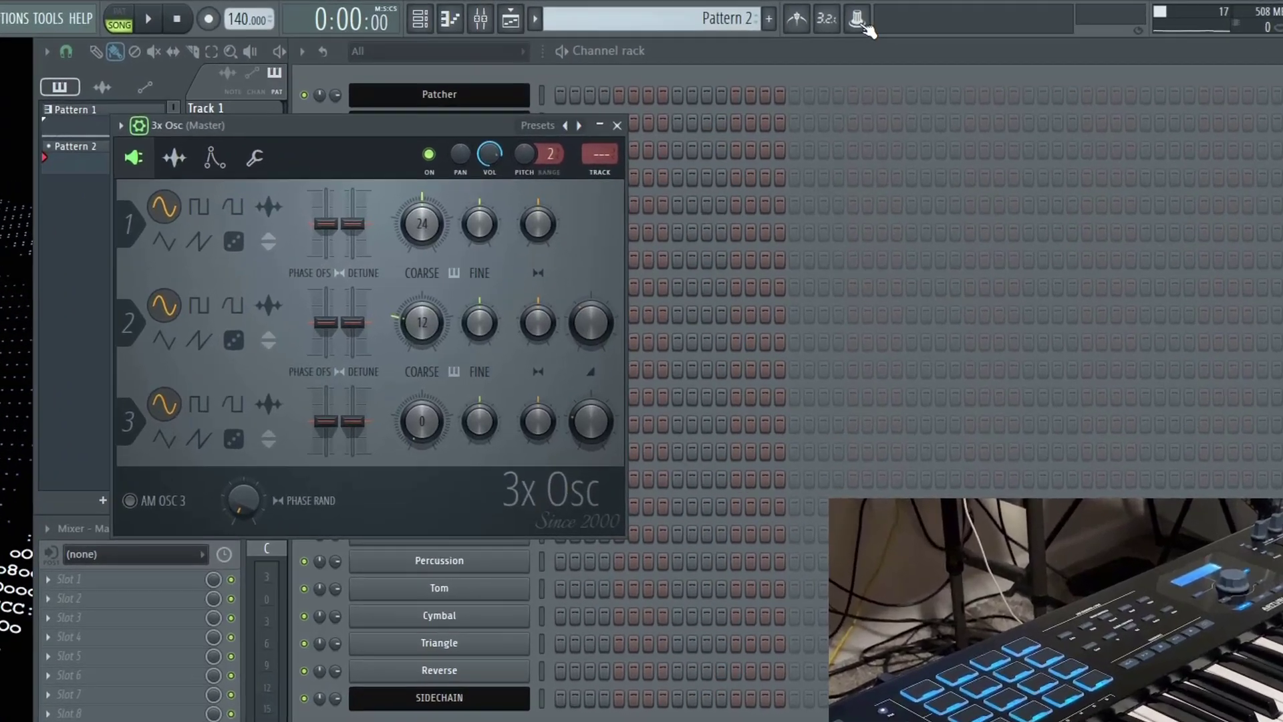
Step: Multilink the three Synth Bass Coarse knobs to controller knobs, accepting each link
left_click(856, 18)
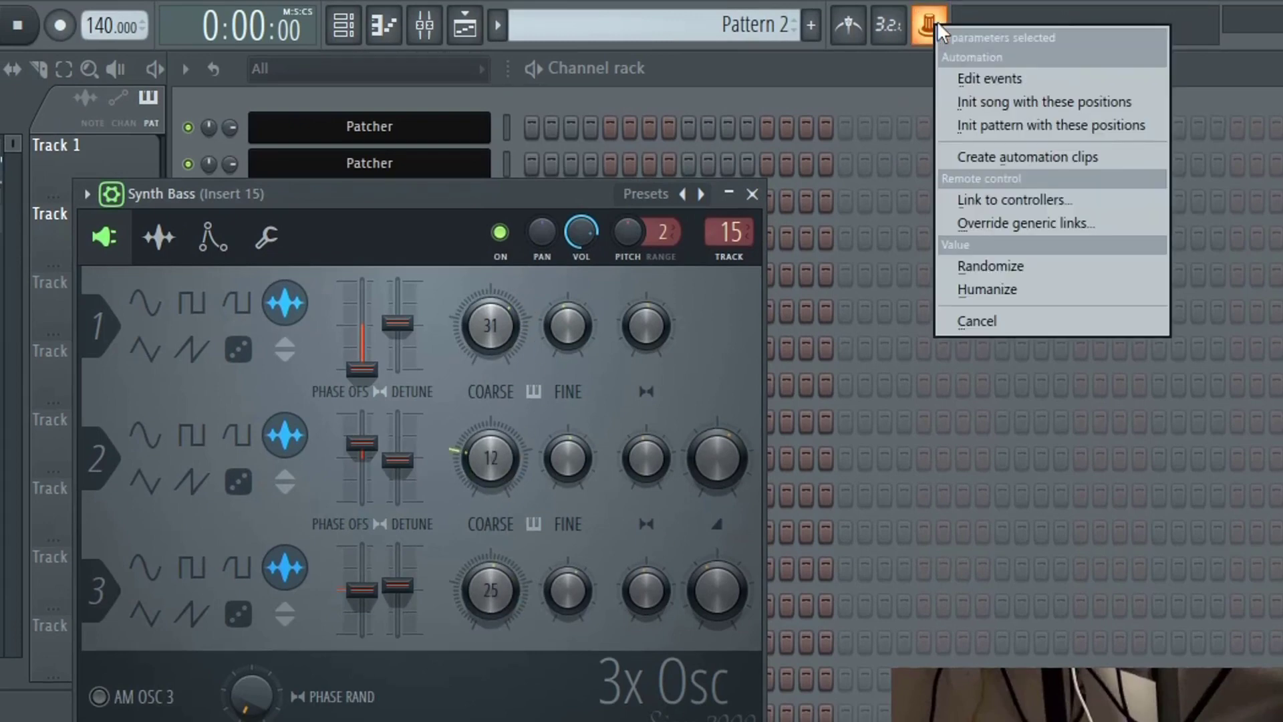
mouse_move(1026, 222)
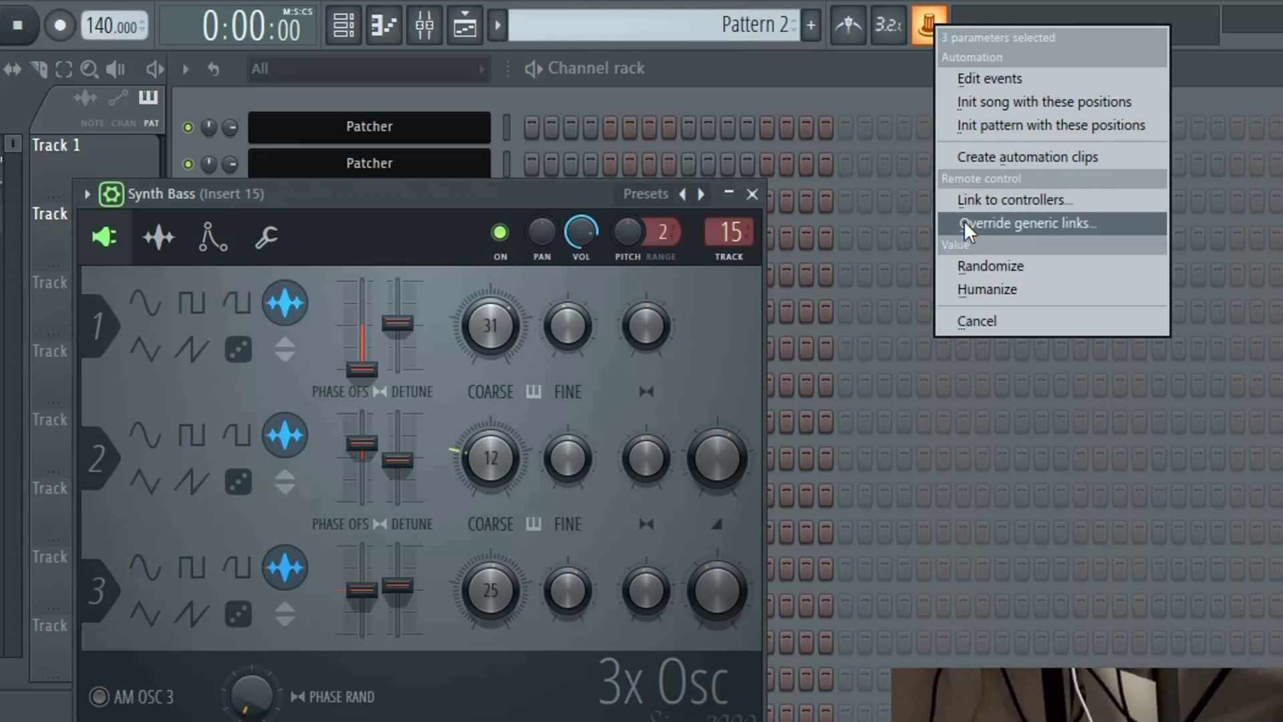
left_click(1029, 223)
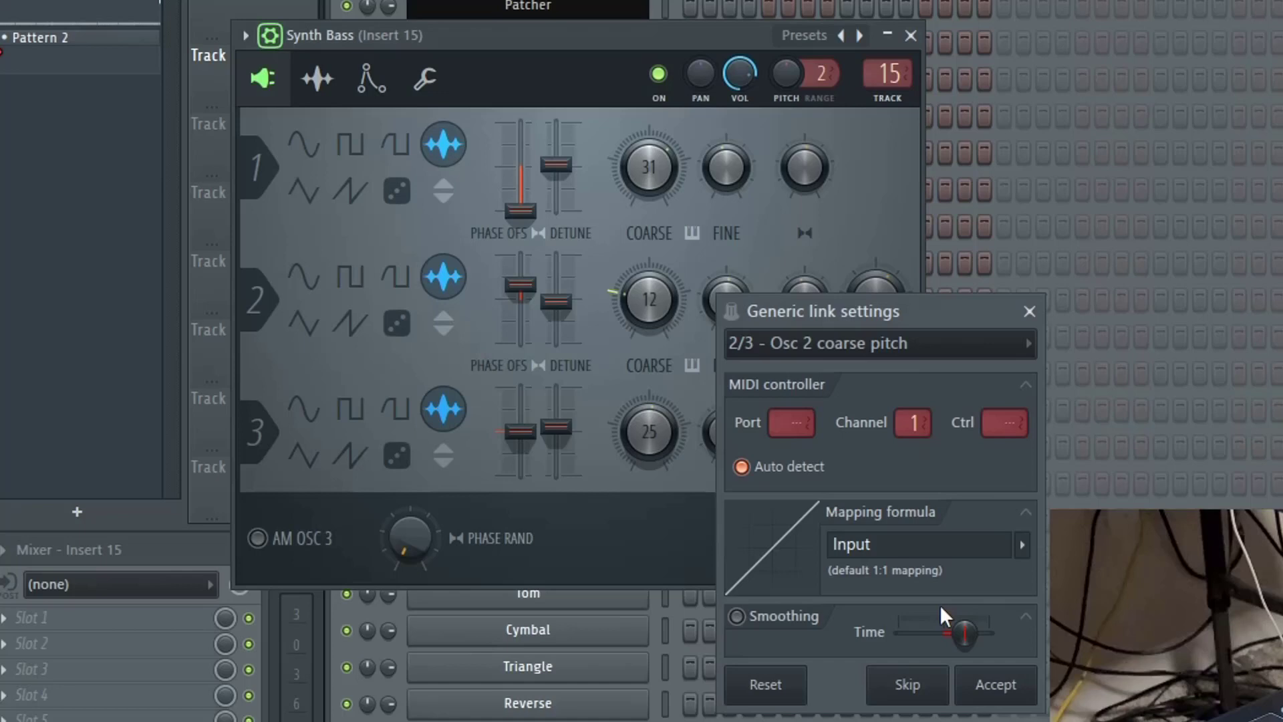
left_click(1028, 343)
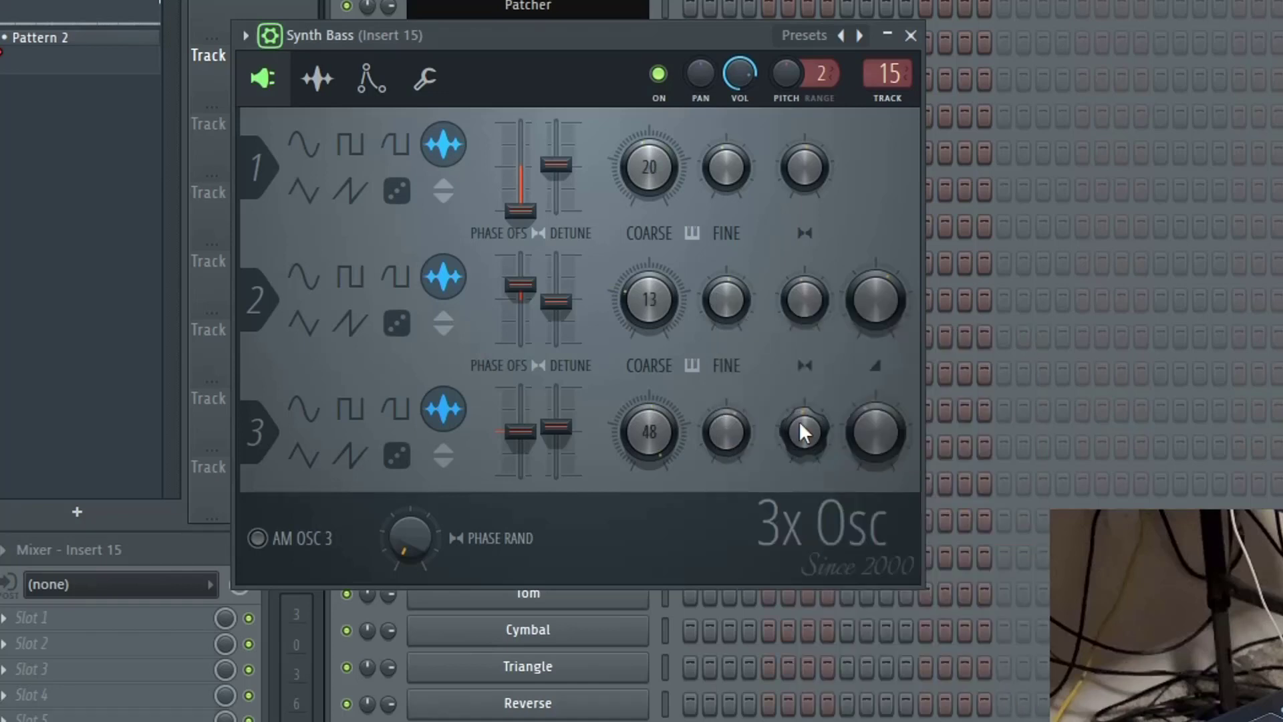
left_click_drag(648, 431, 662, 422)
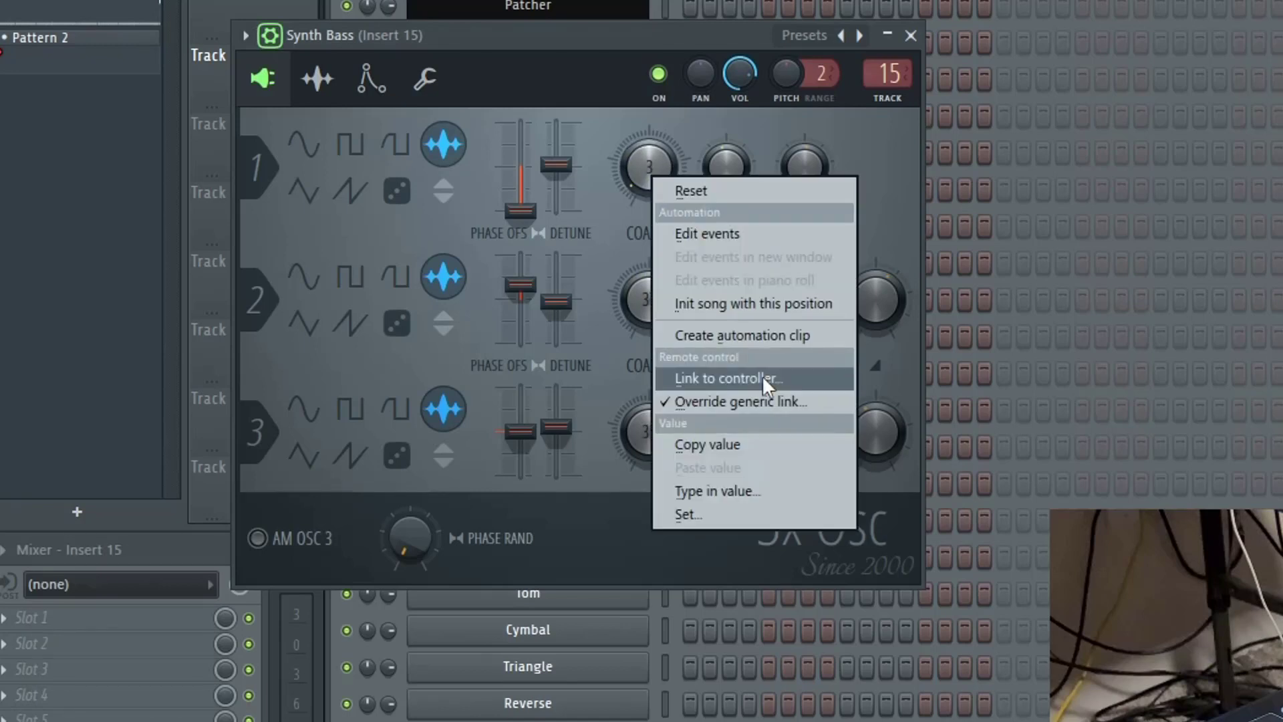
Step: Override the generic link on the Mixer Insert 12 fader and accept the controller link
left_click(725, 378)
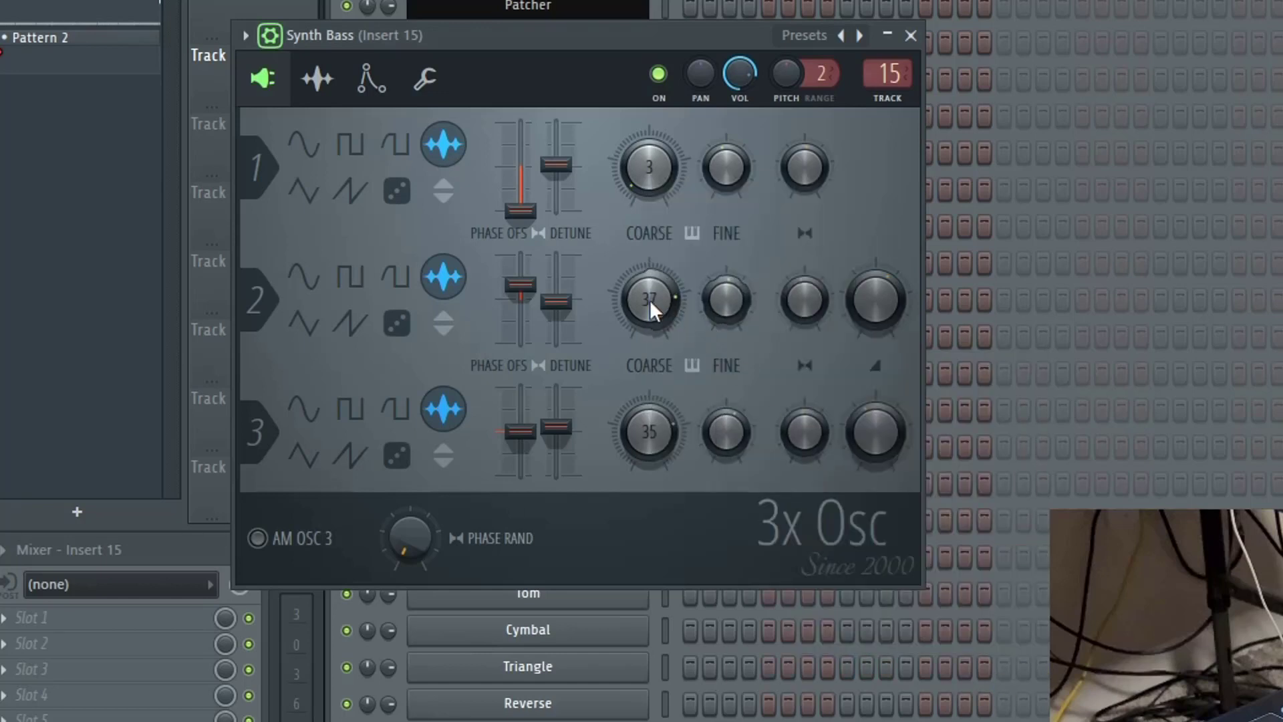
right_click(647, 301)
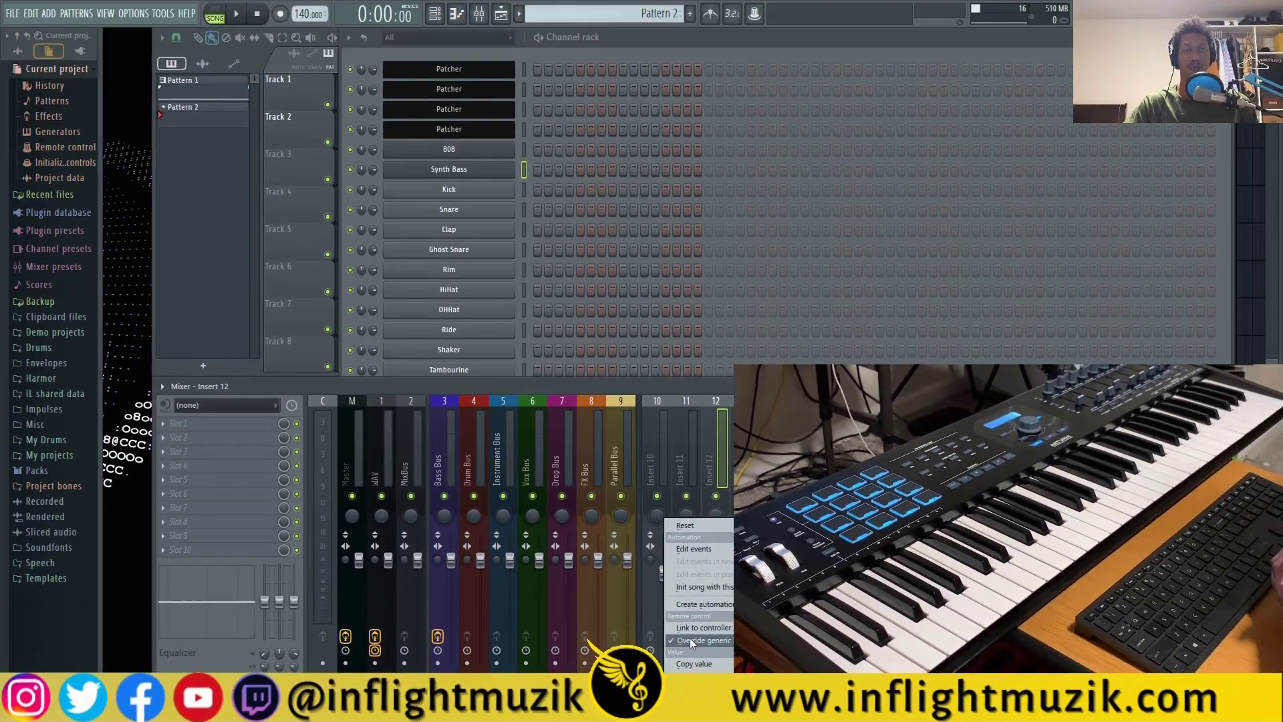
left_click(701, 640)
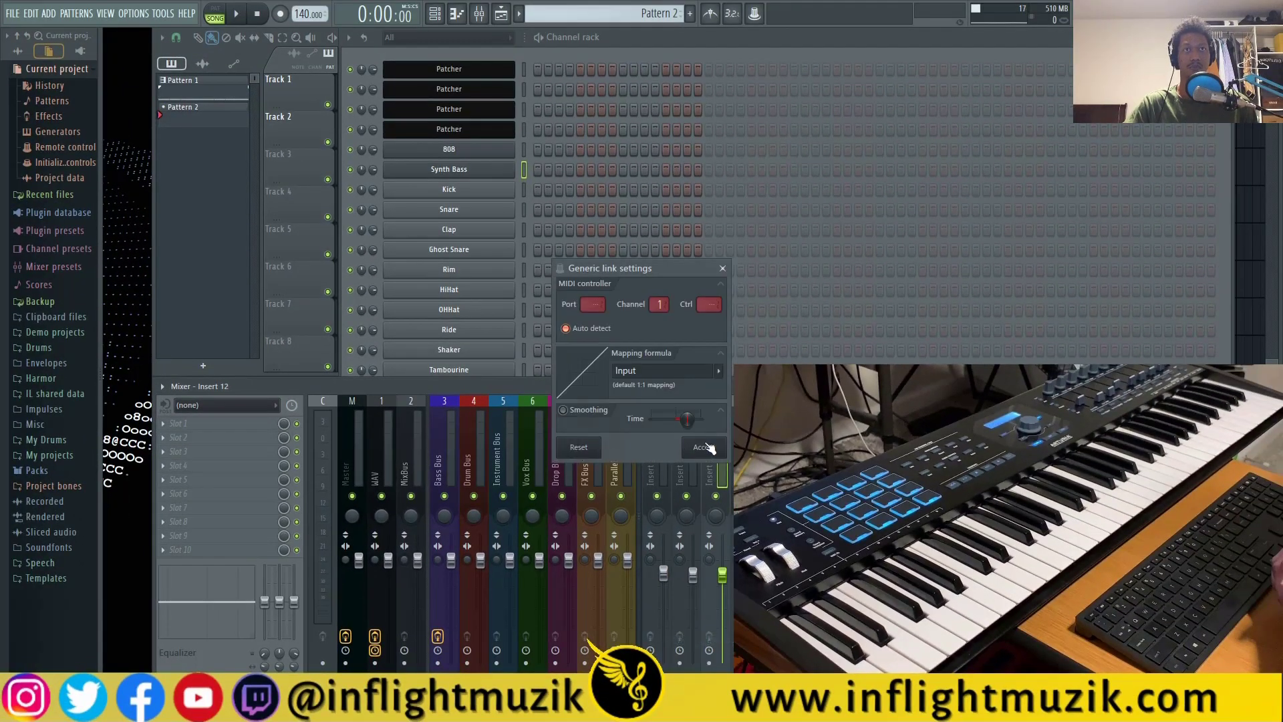
left_click(702, 447)
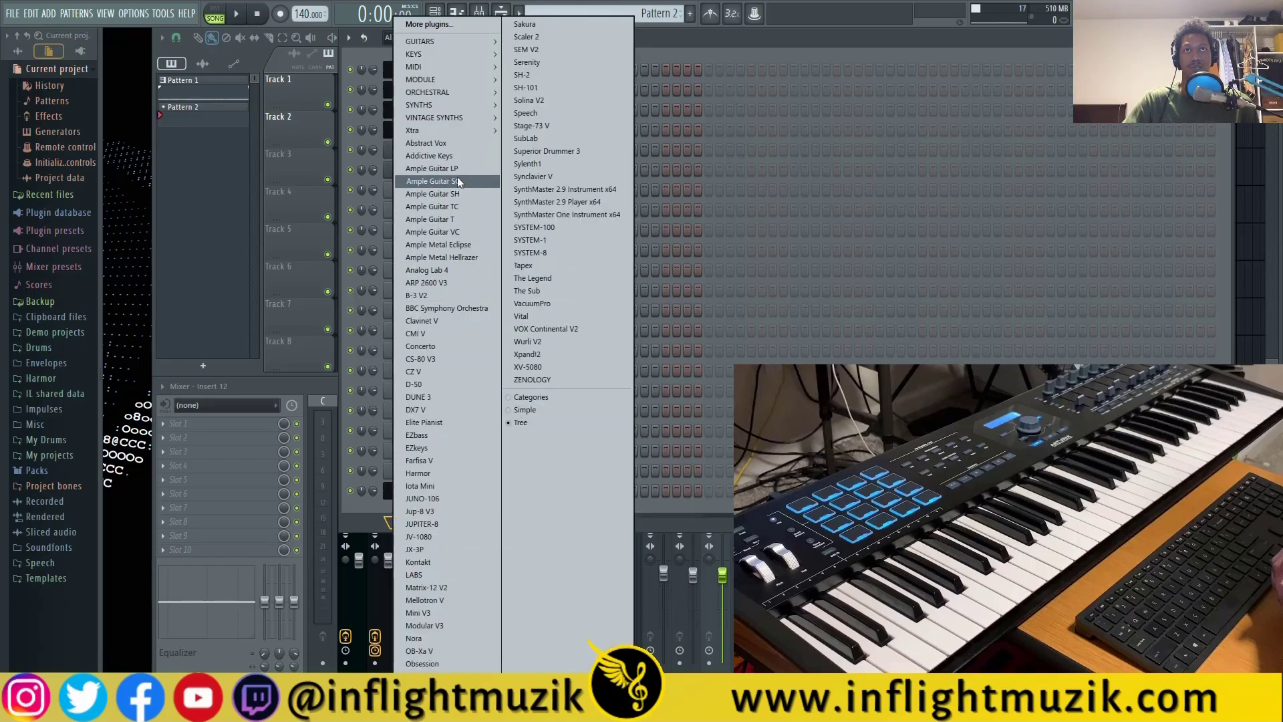
Step: Load Ample Guitar SC as a new channel and turn its Capo knob
left_click(433, 181)
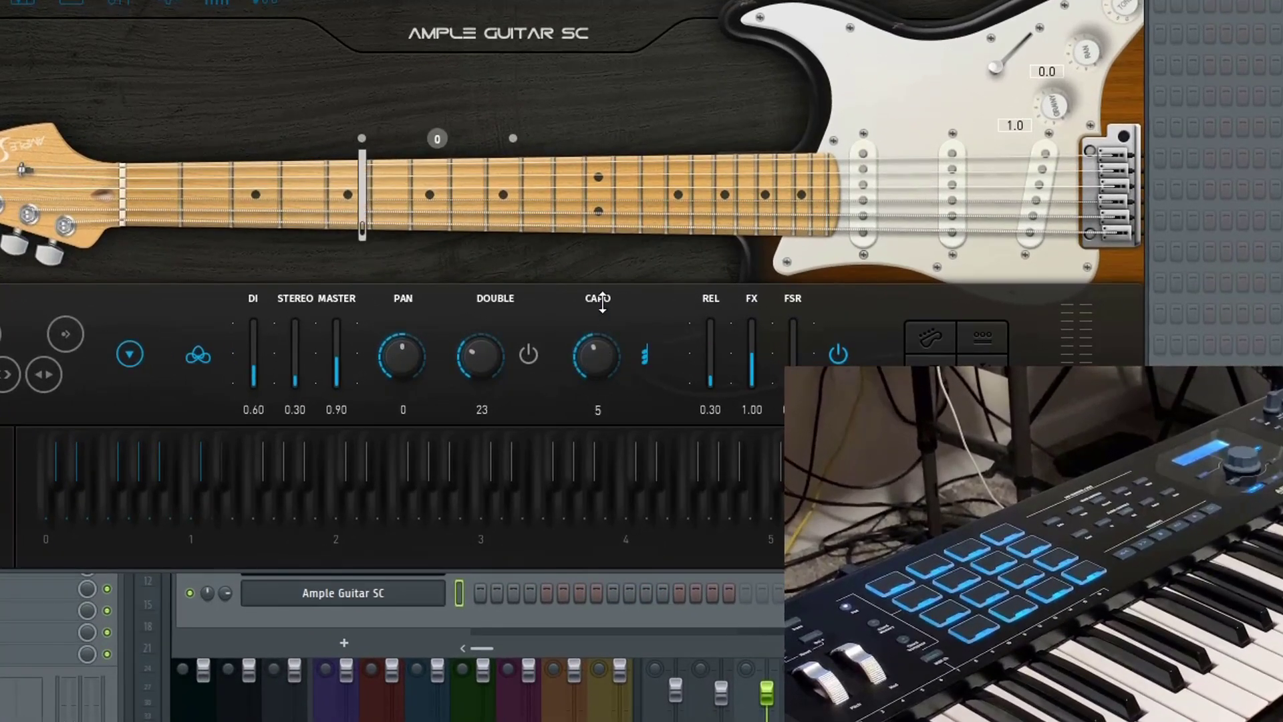
left_click_drag(597, 354, 598, 369)
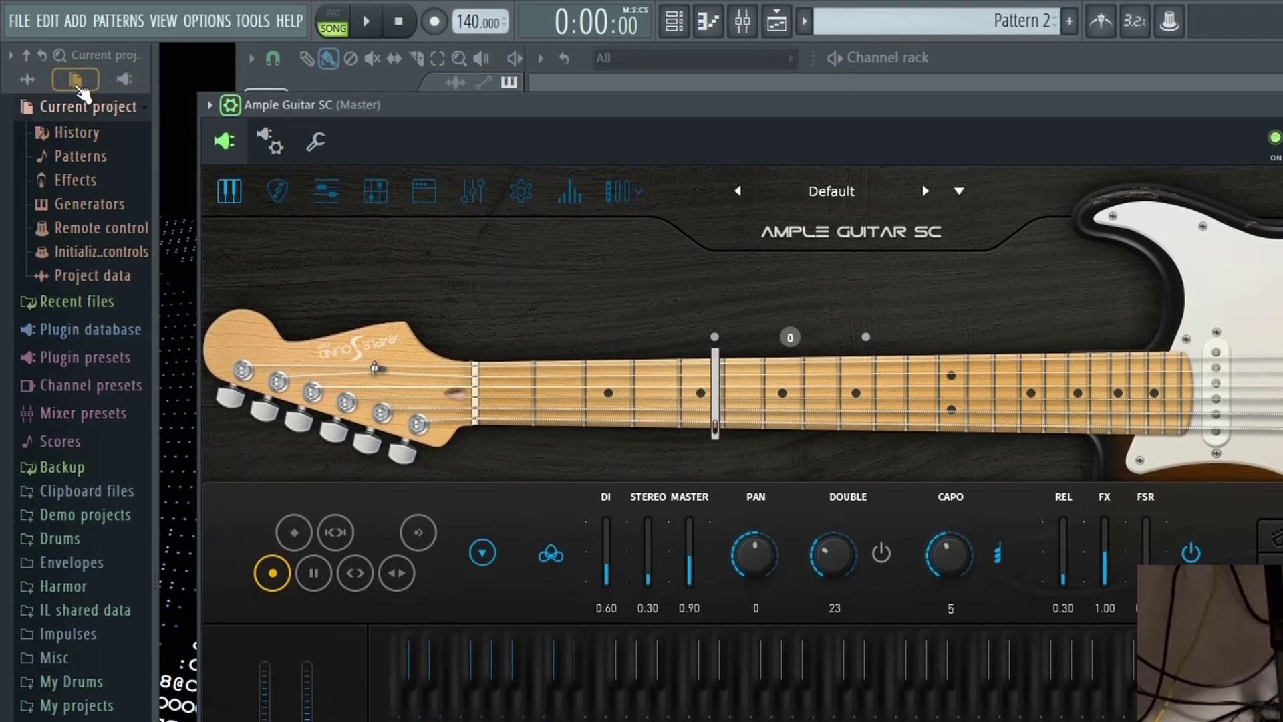
mouse_move(84, 188)
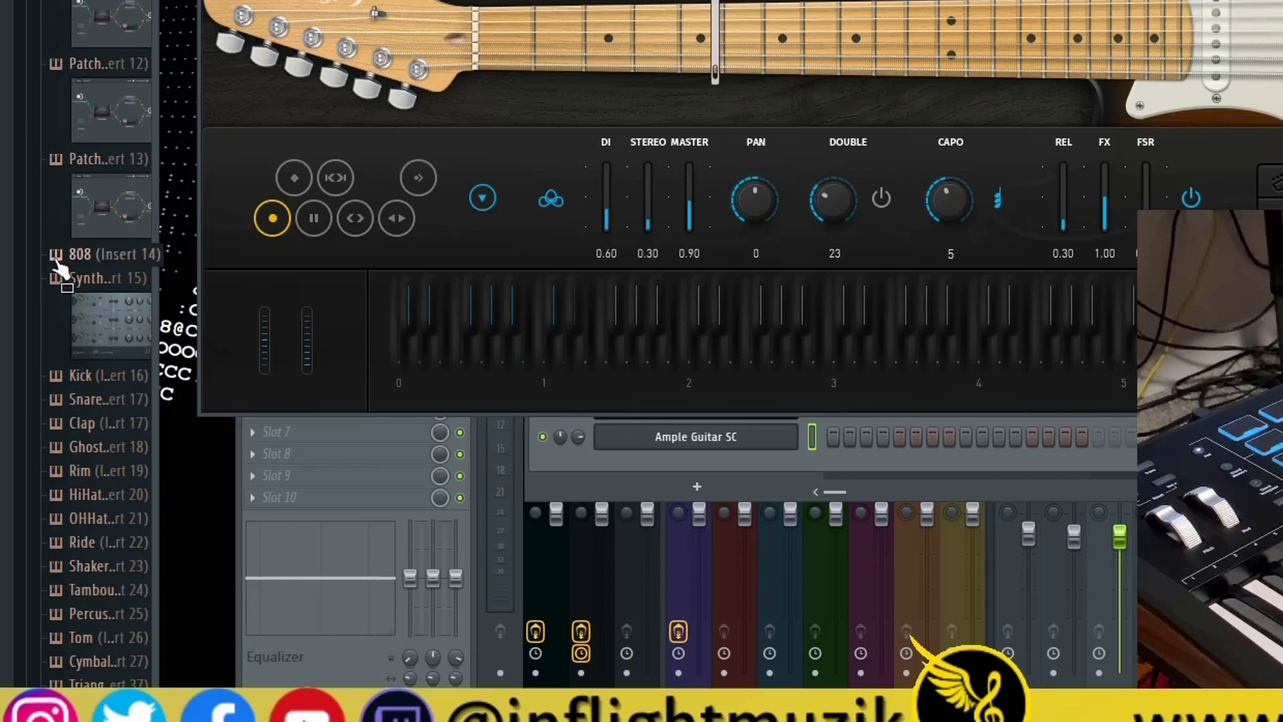
Step: Scroll Current project > Generators to M-Capo, setting capo to 5 and pan to -62
scroll("down", 3)
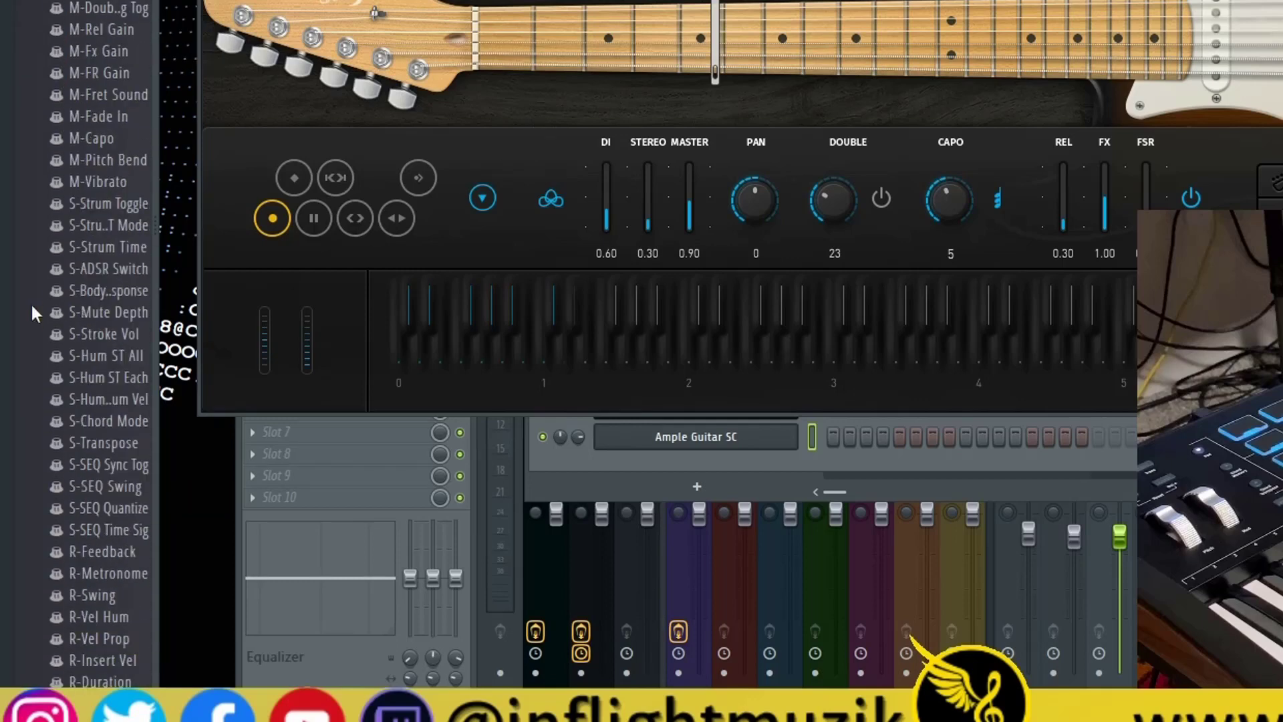
scroll("down", 3)
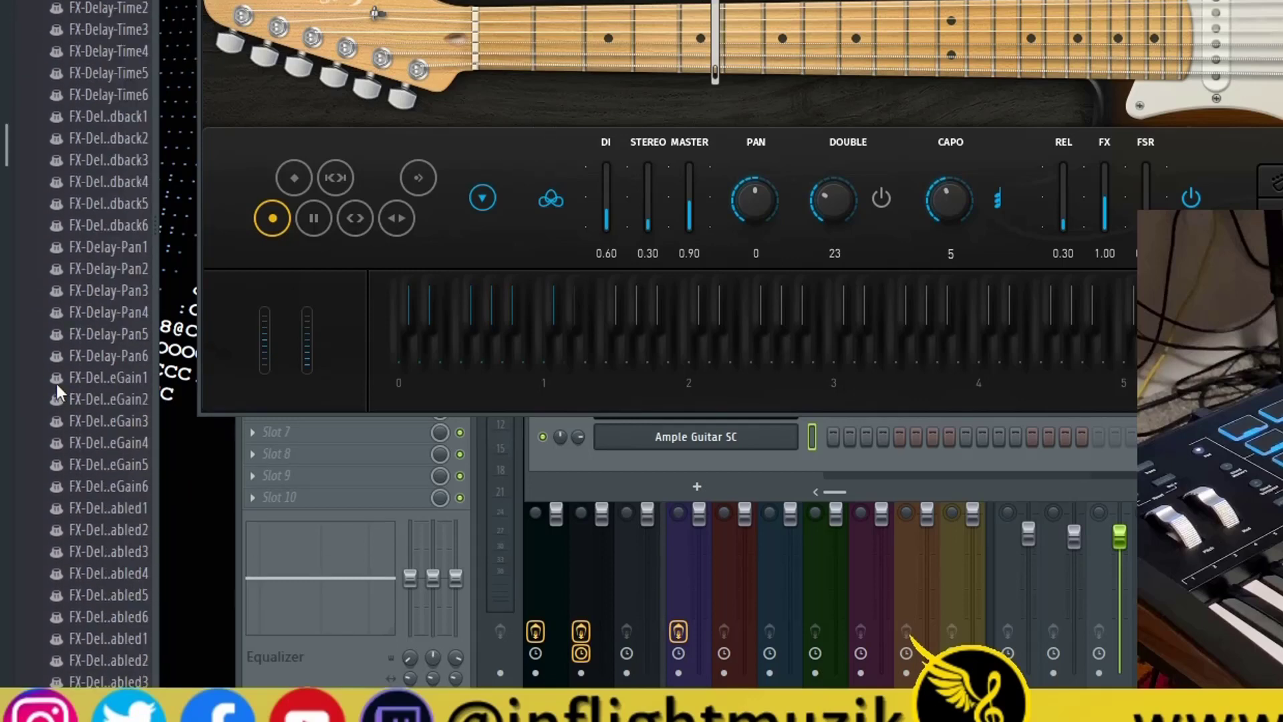
scroll("down", 3)
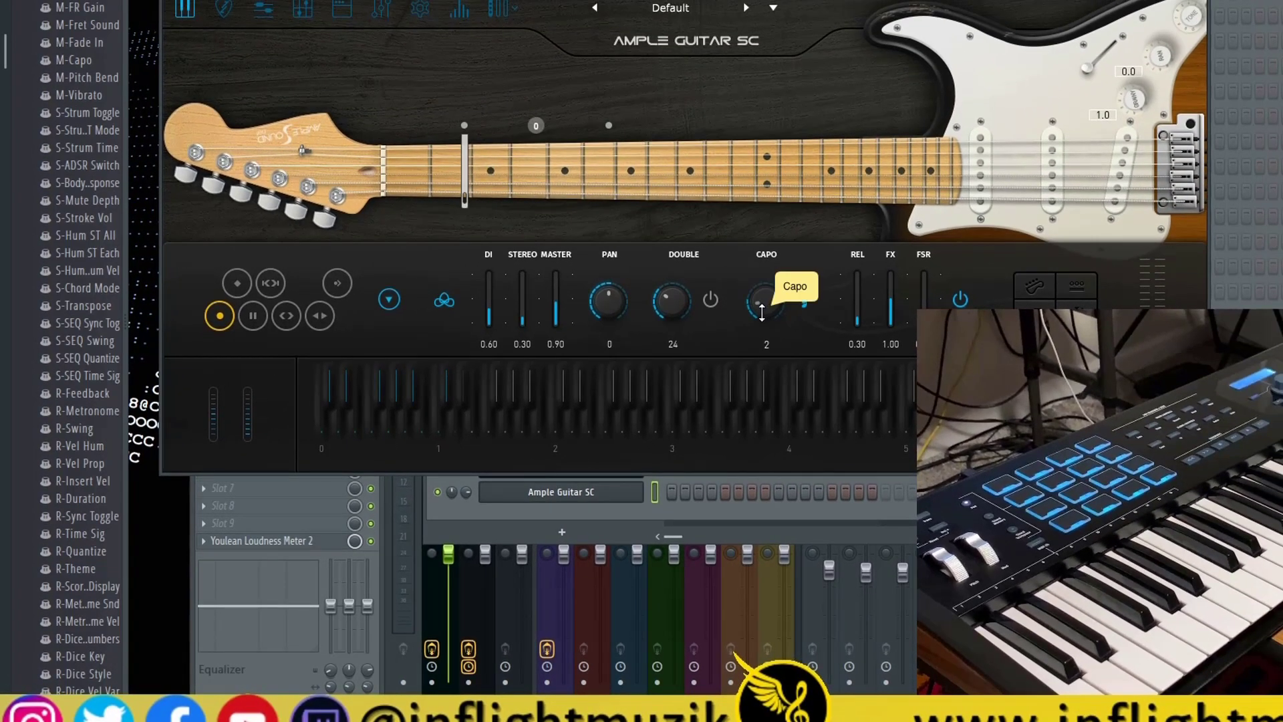
left_click_drag(765, 302, 766, 290)
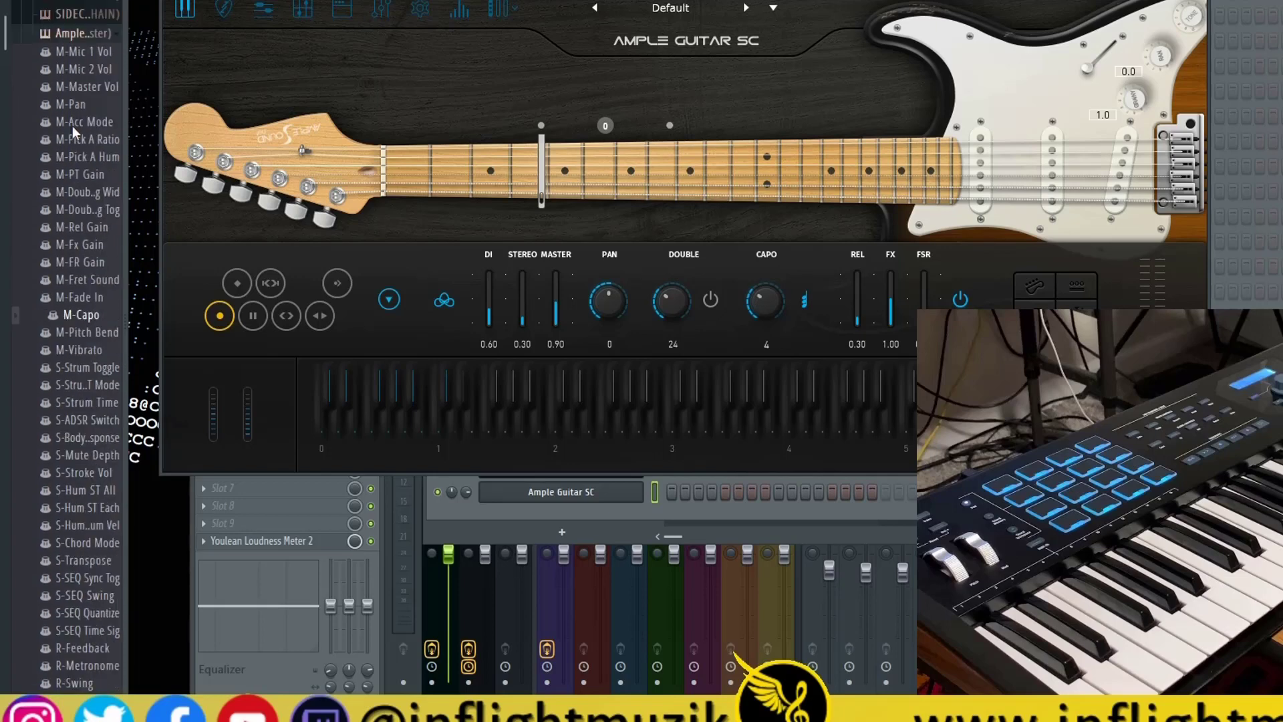
scroll("down", 3)
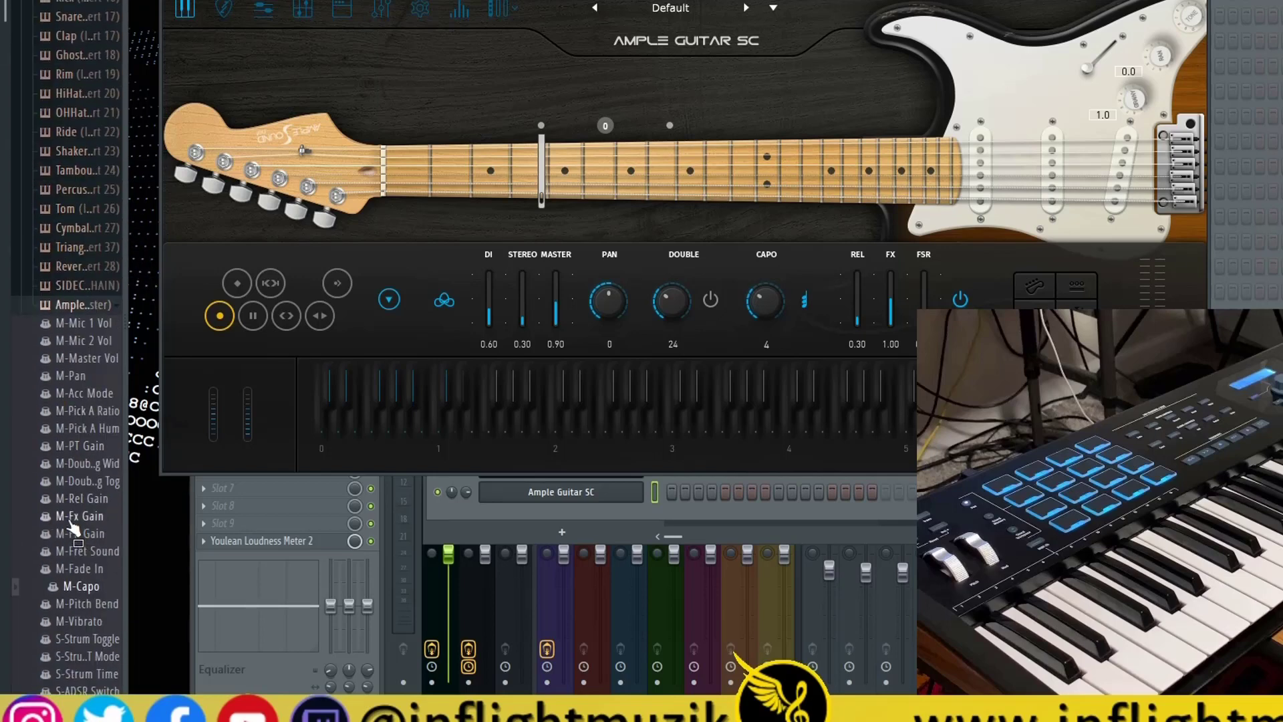
scroll("down", 3)
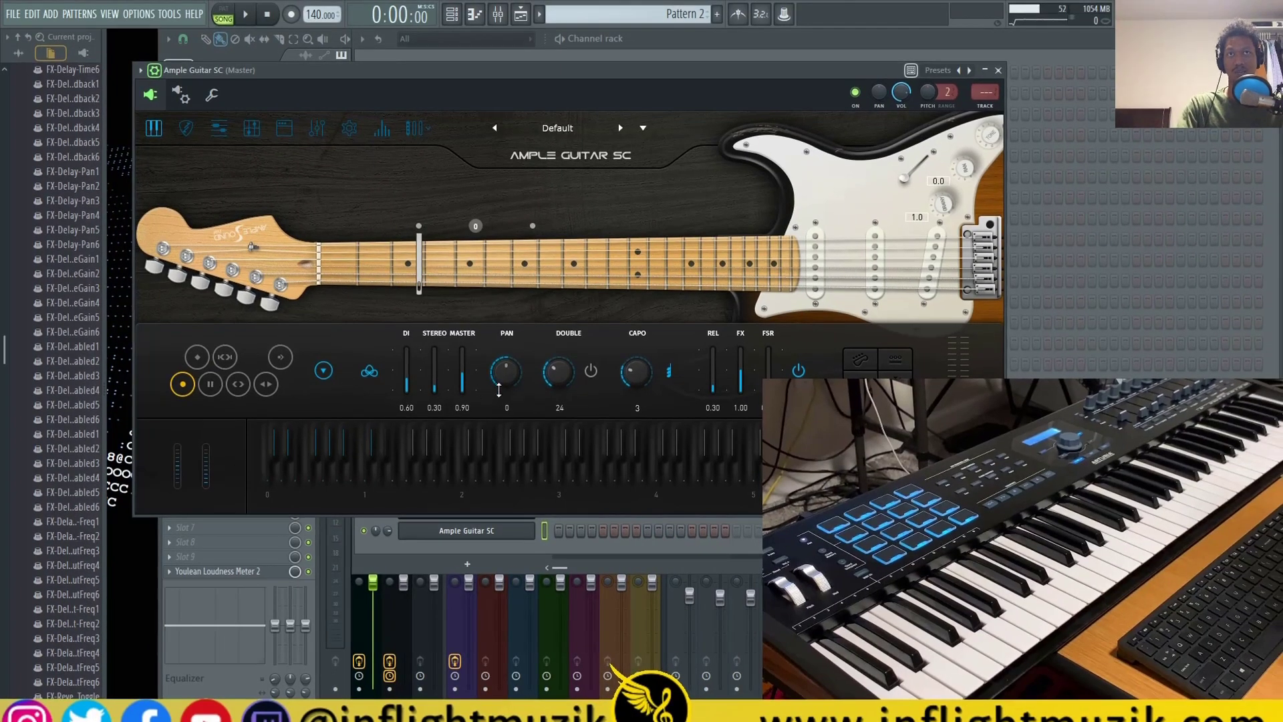
left_click_drag(505, 370, 506, 409)
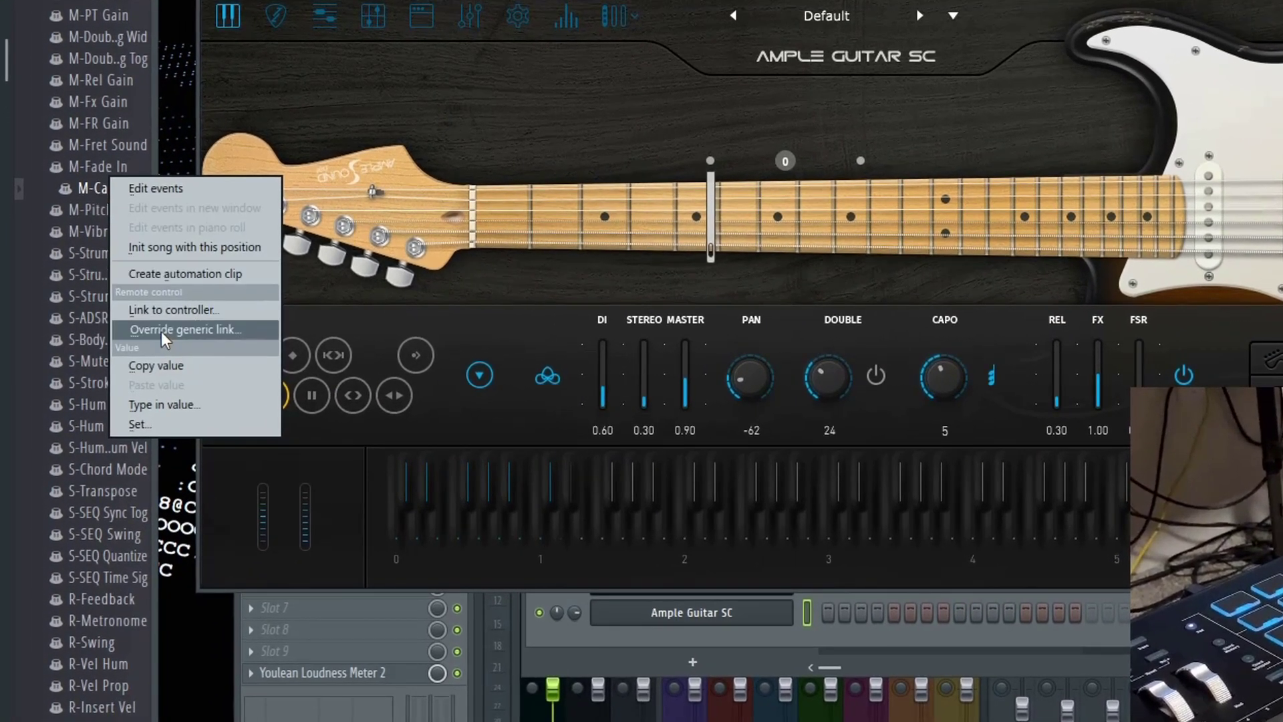
Step: Override the M-Capo generic link with a controller knob, moving the capo to 6
left_click(186, 329)
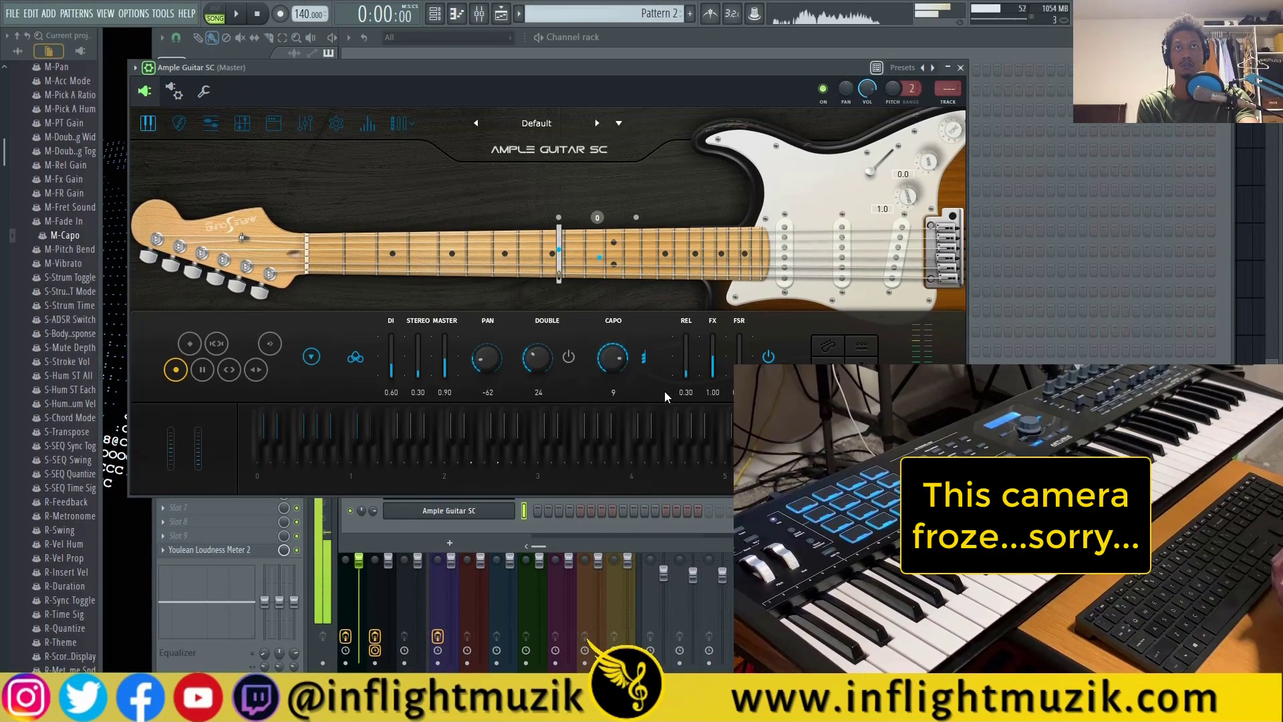
left_click_drag(612, 356, 612, 365)
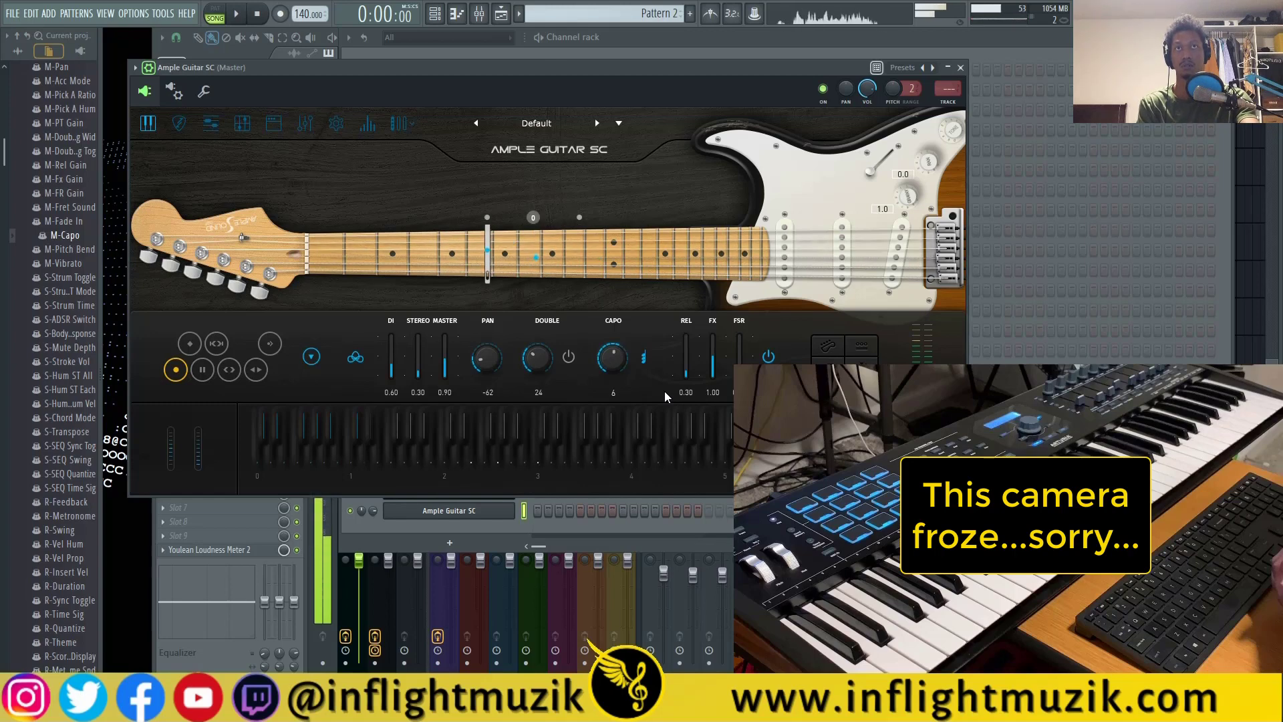
left_click(612, 357)
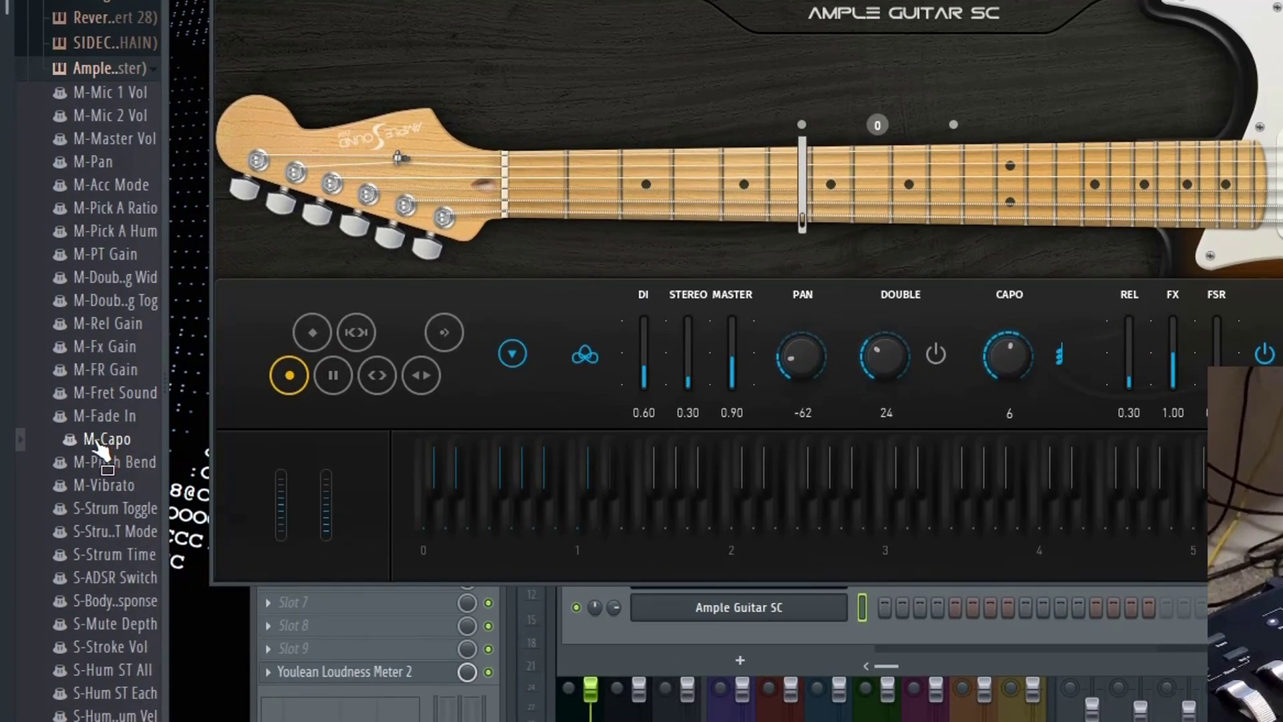
Step: Reopen M-Capo's generic link settings to confirm channel 1 with auto detect
right_click(105, 438)
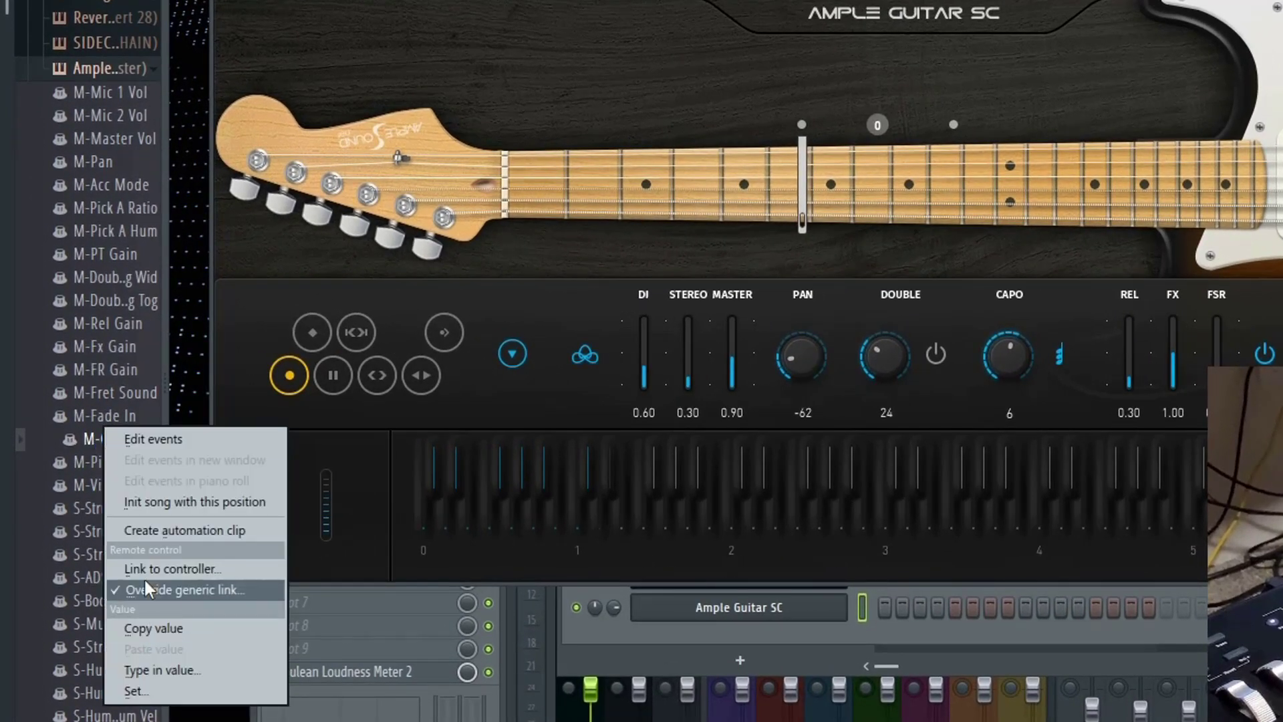
left_click(171, 569)
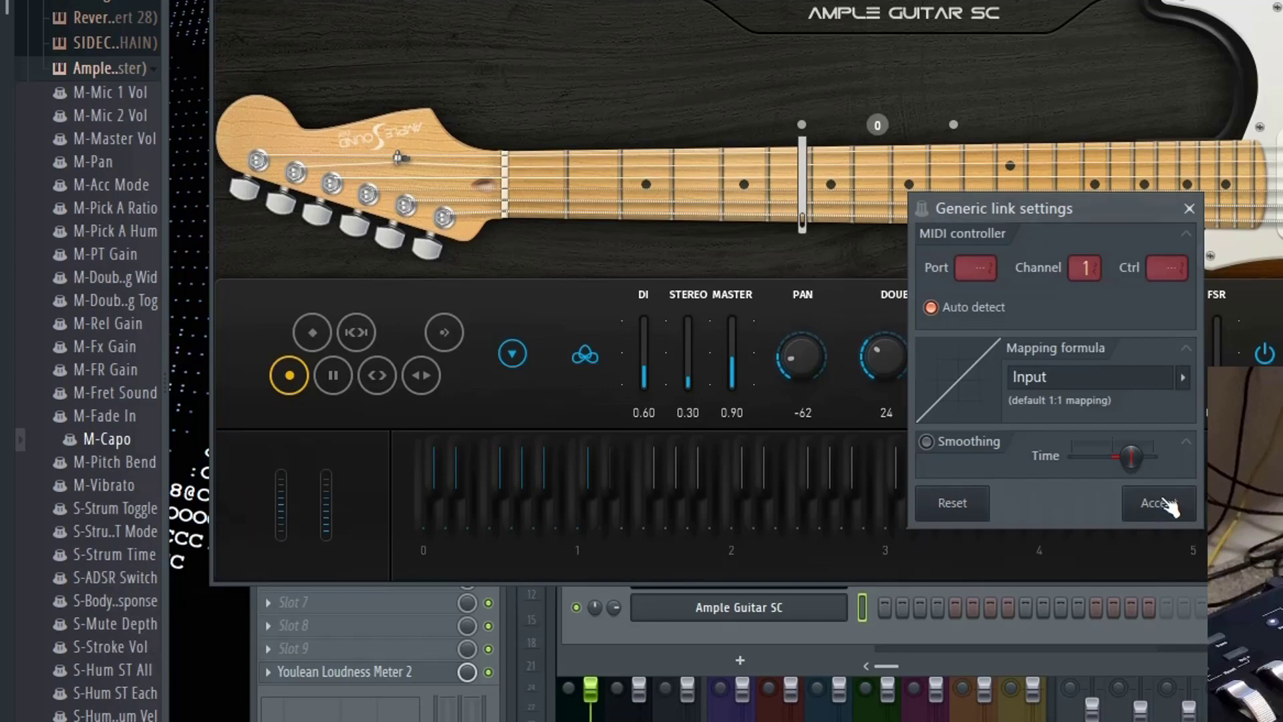